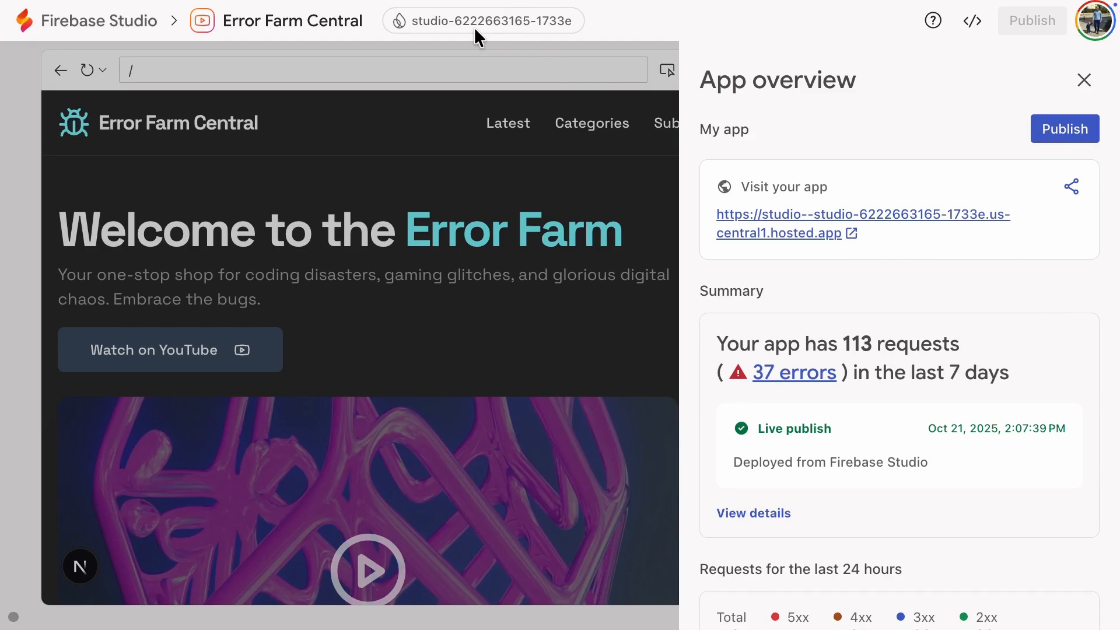
- Reach the Studio App Hosting backend's settings in the Firebase project
left_click(458, 21)
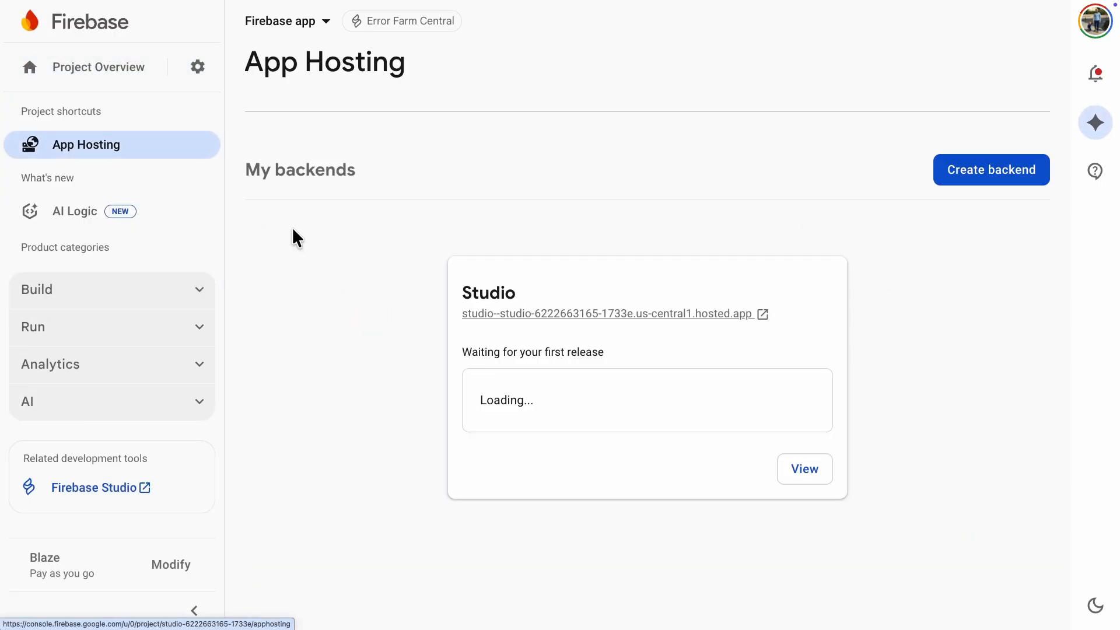
left_click(803, 469)
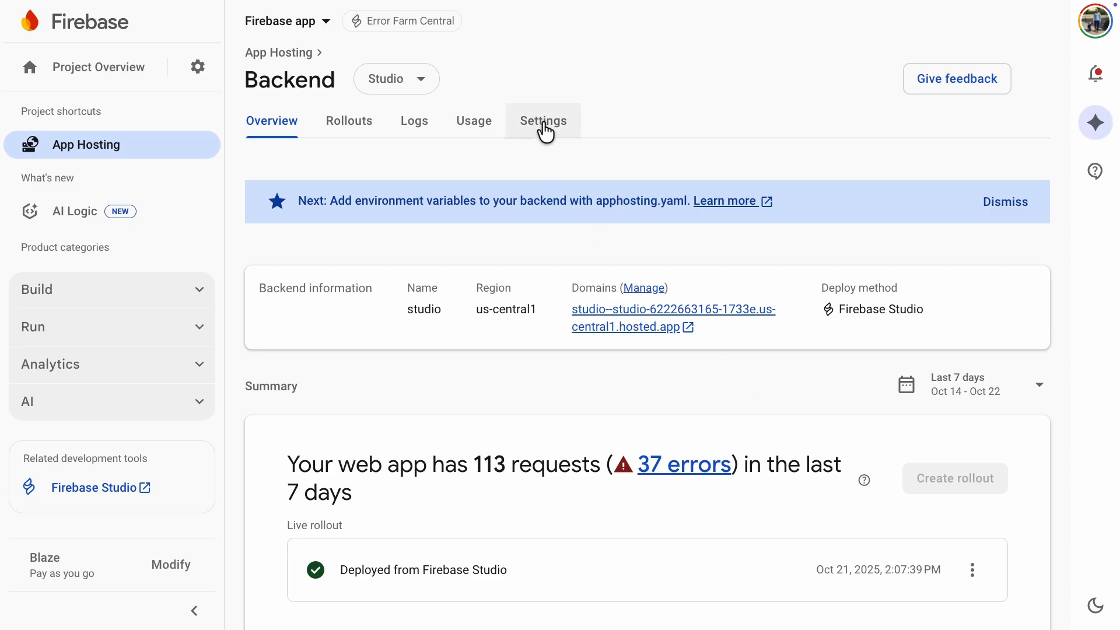
left_click(543, 120)
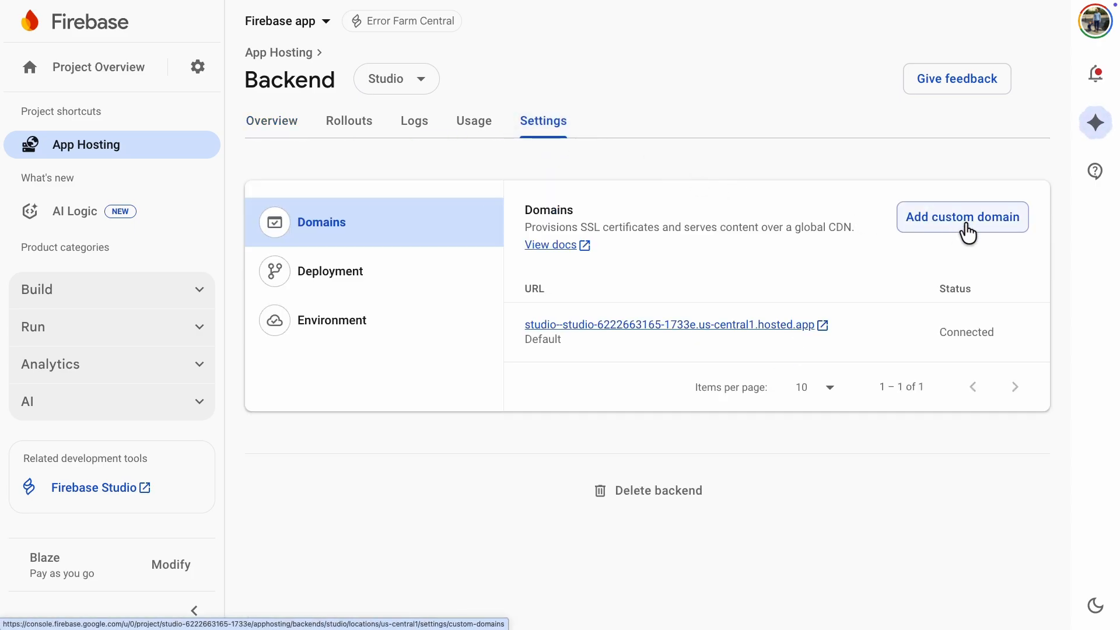
- Add errfarm.com as a custom domain and continue to its DNS setup
left_click(961, 217)
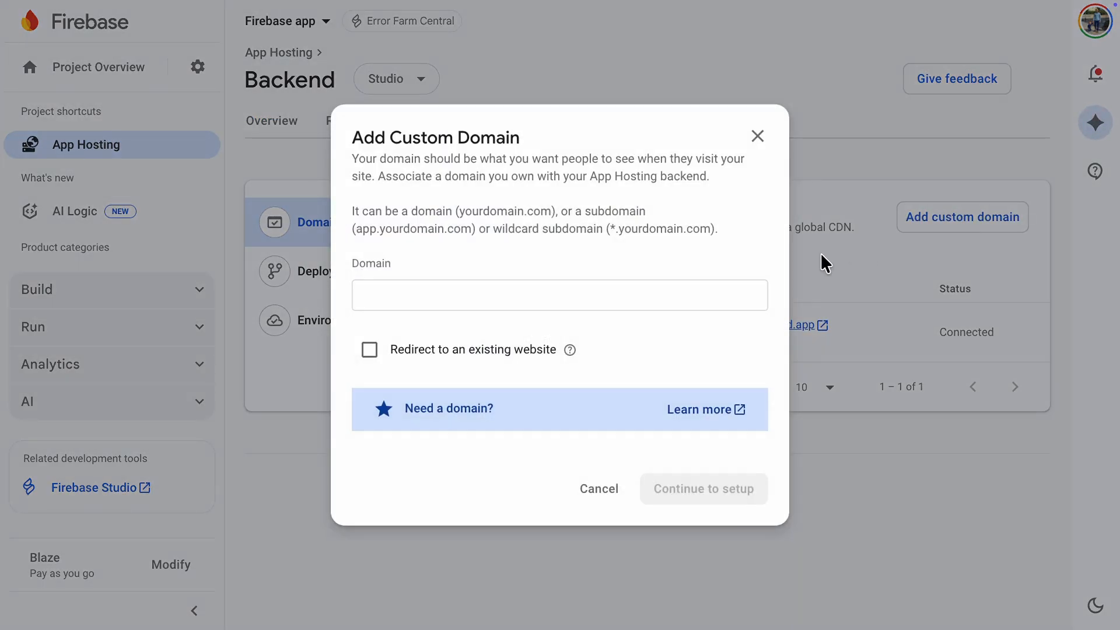
type("errfarm.com")
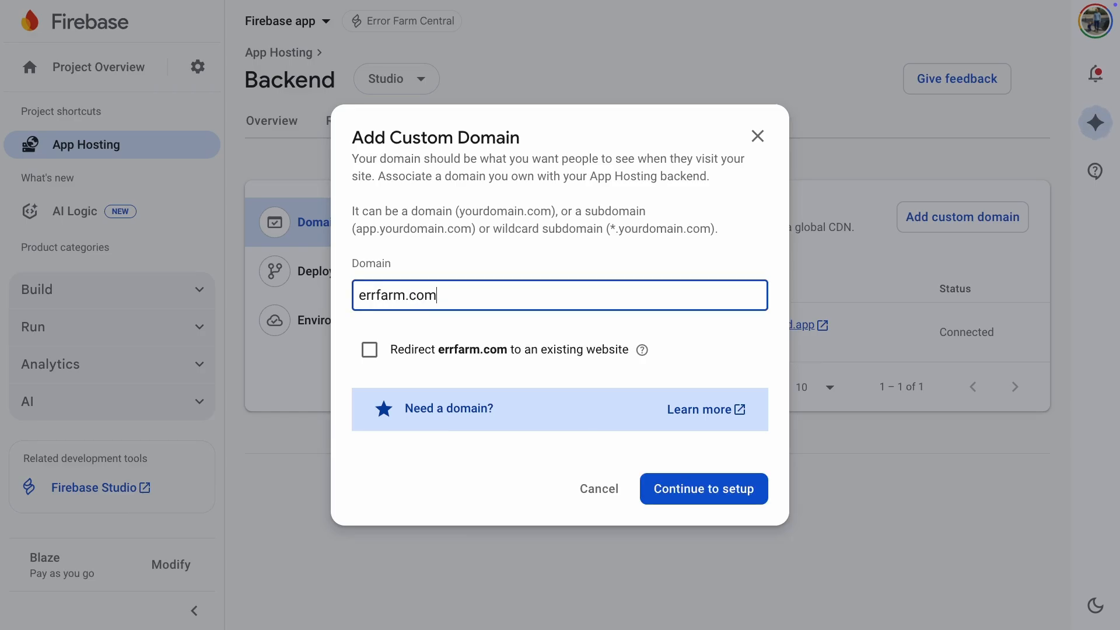
left_click(703, 489)
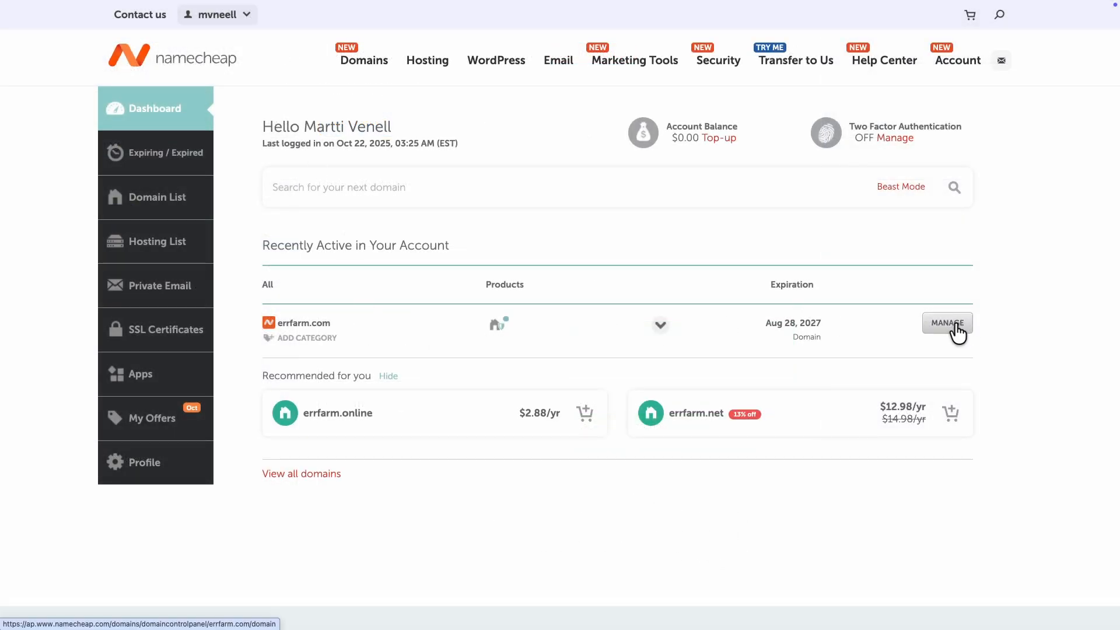
- Manage errfarm.com in Namecheap and reach its Advanced DNS host records
left_click(946, 323)
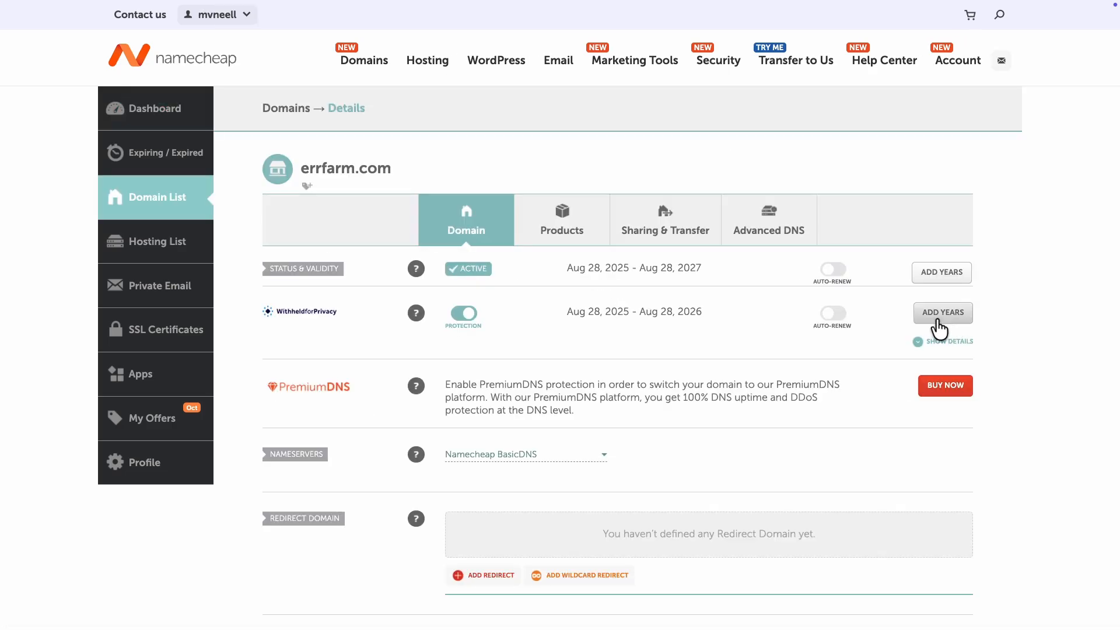
left_click(769, 219)
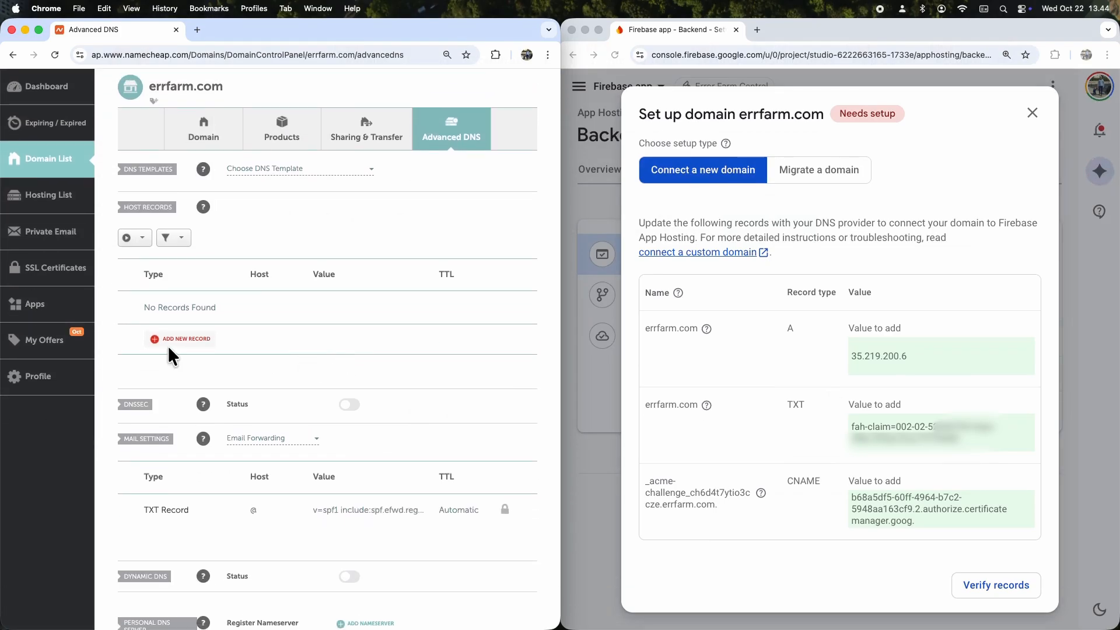
- Start a new A record in Namecheap and expand the NameCheap @/www host guidance in Firebase docs
left_click(180, 339)
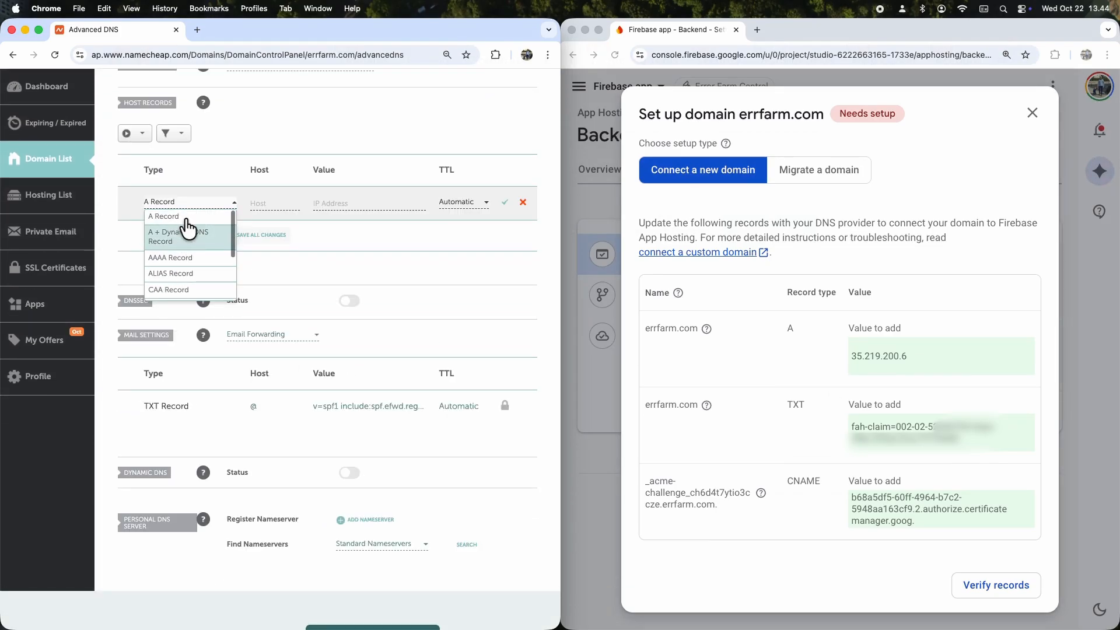
left_click(163, 216)
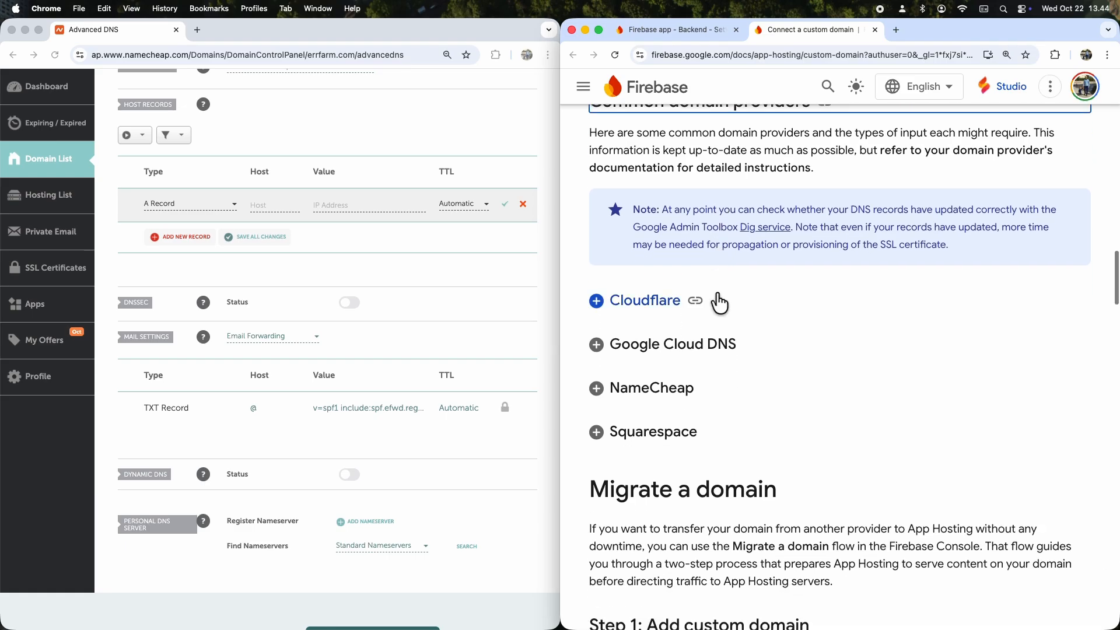
left_click(650, 388)
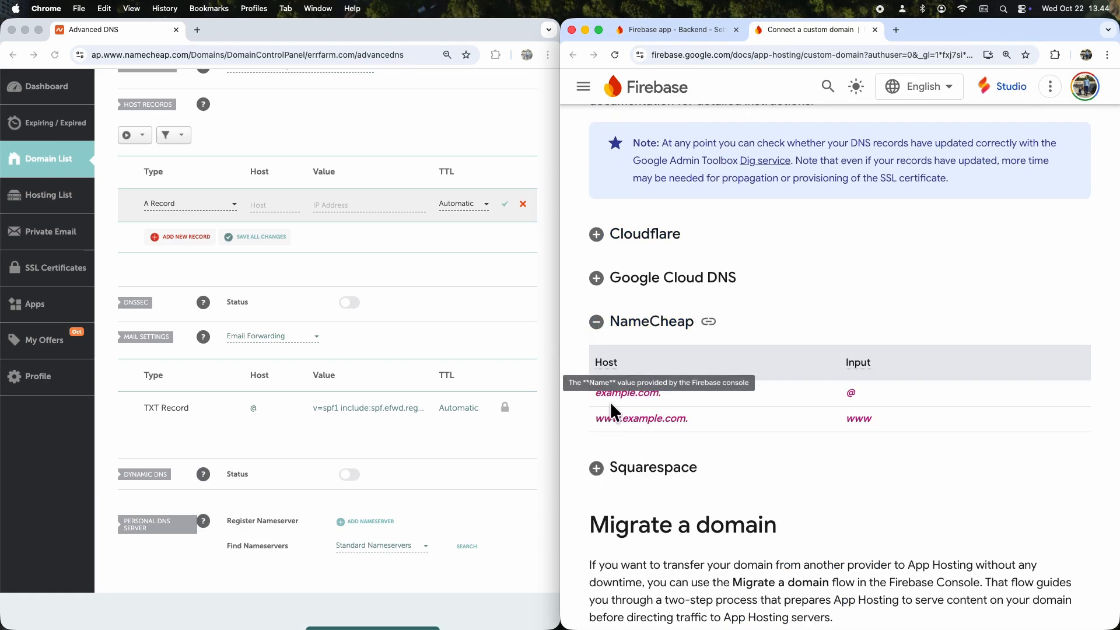
mouse_move(862, 444)
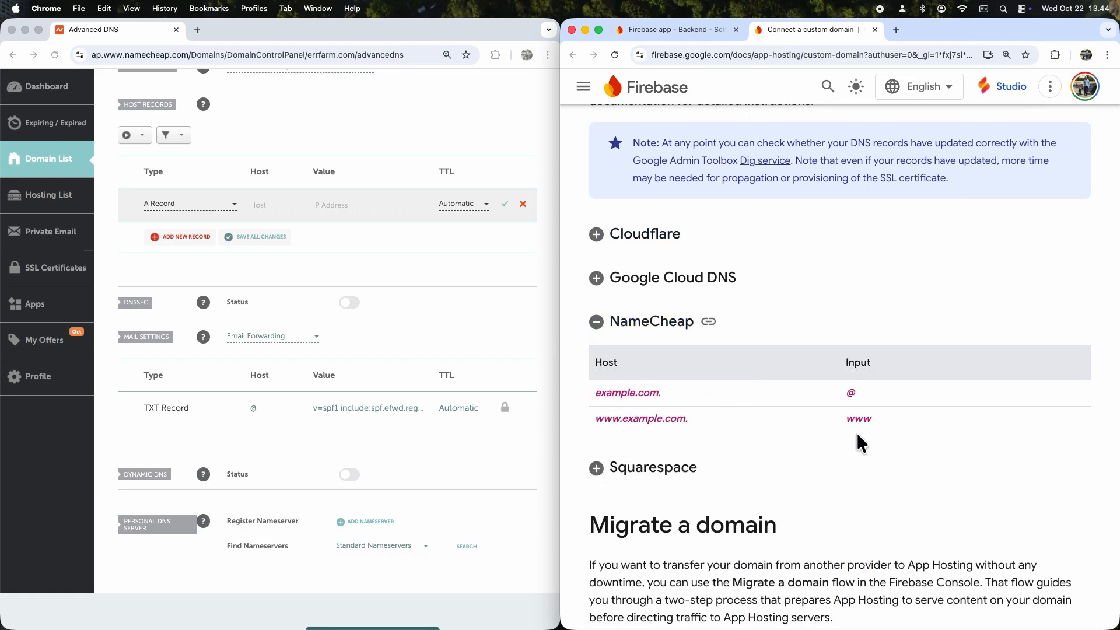
mouse_move(882, 405)
type("@")
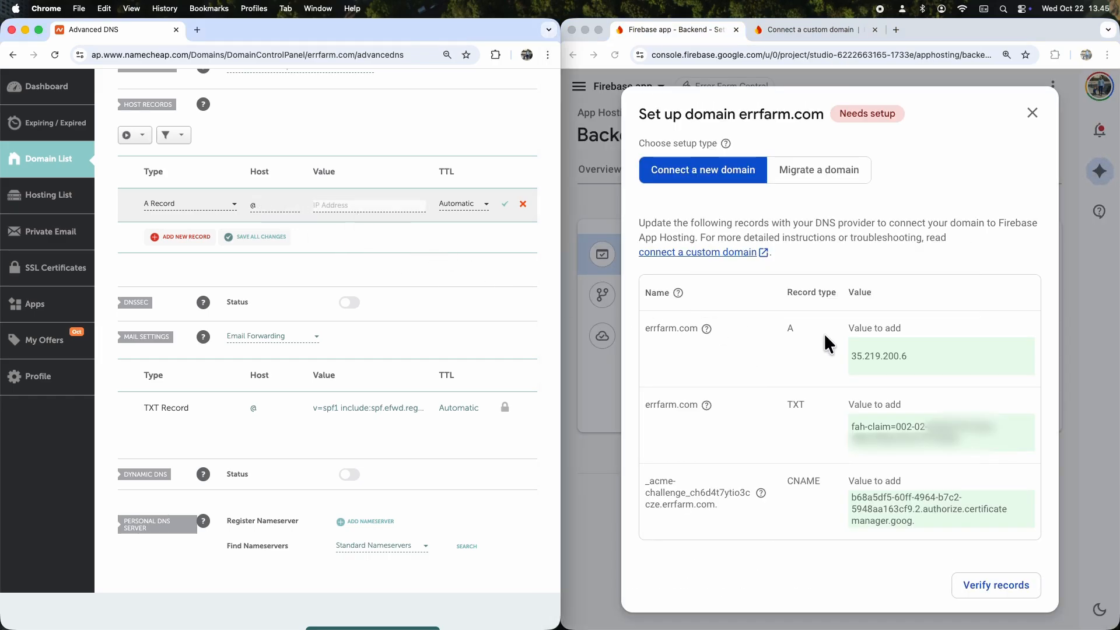
- Save an A record at @ pointing to 35.219.200.6, copied from Firebase
left_click(922, 356)
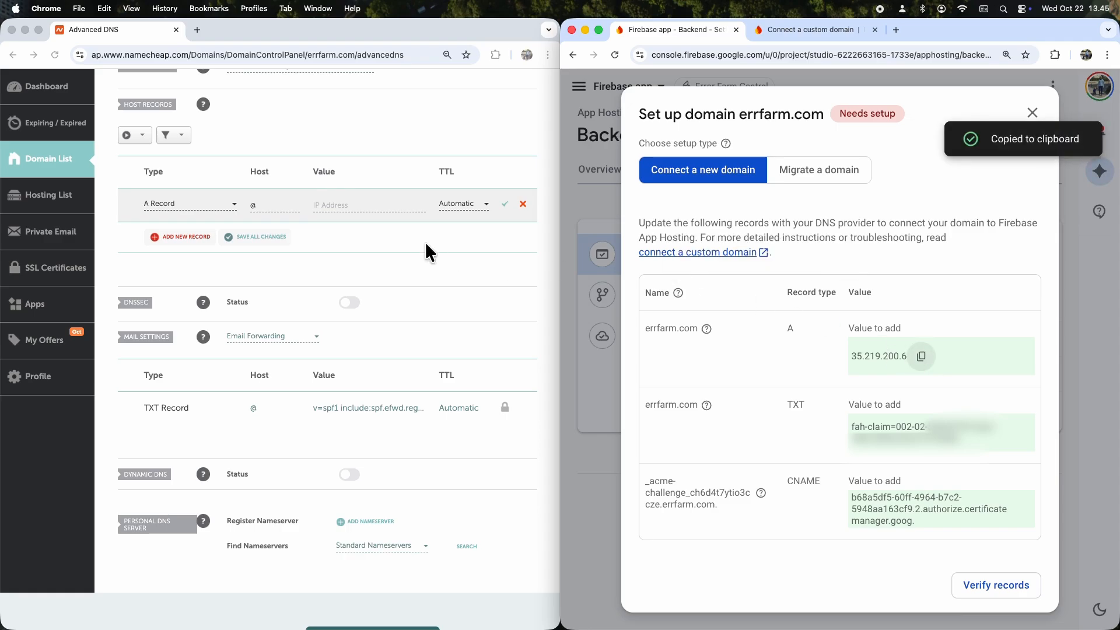
type("35.219.200.6")
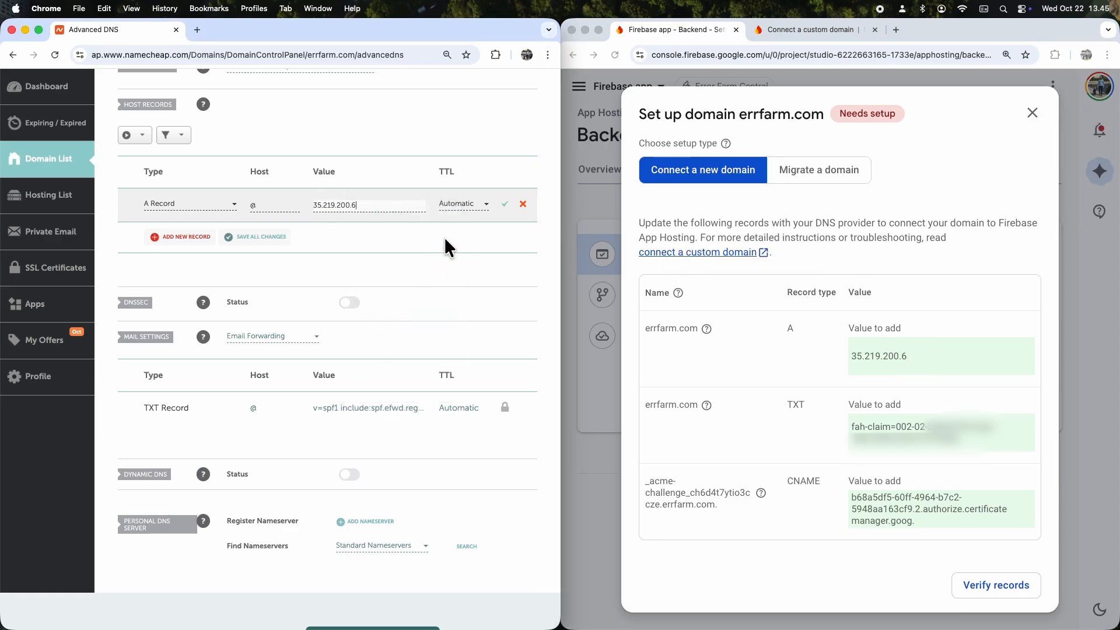
left_click(504, 204)
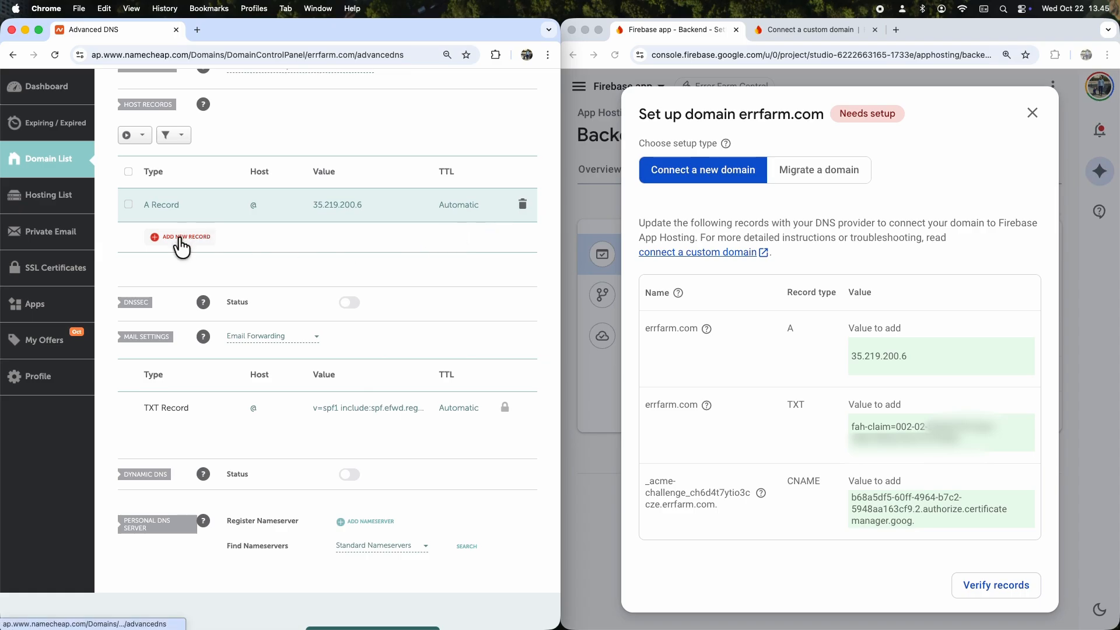
- Add and save a TXT record at @ holding the fah-claim verification value
left_click(182, 237)
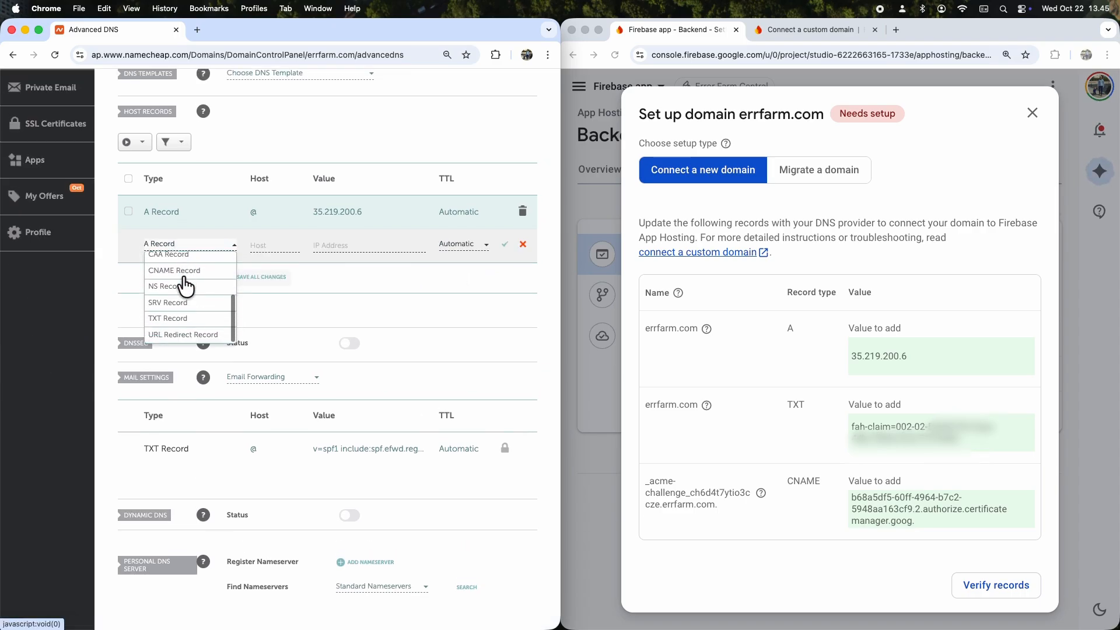
left_click(168, 318)
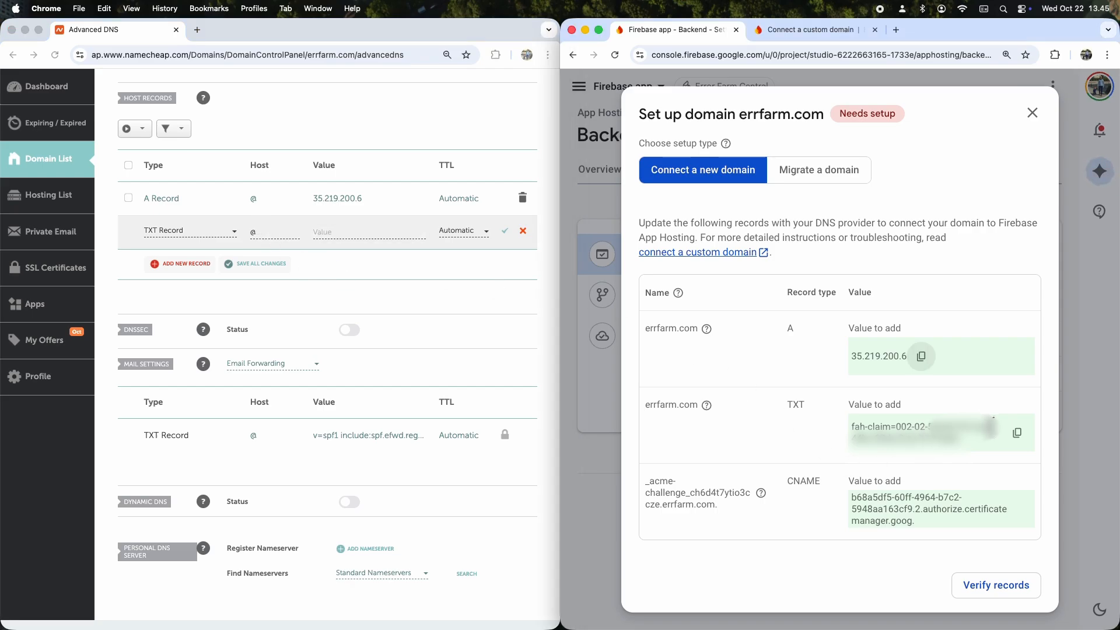
left_click(920, 356)
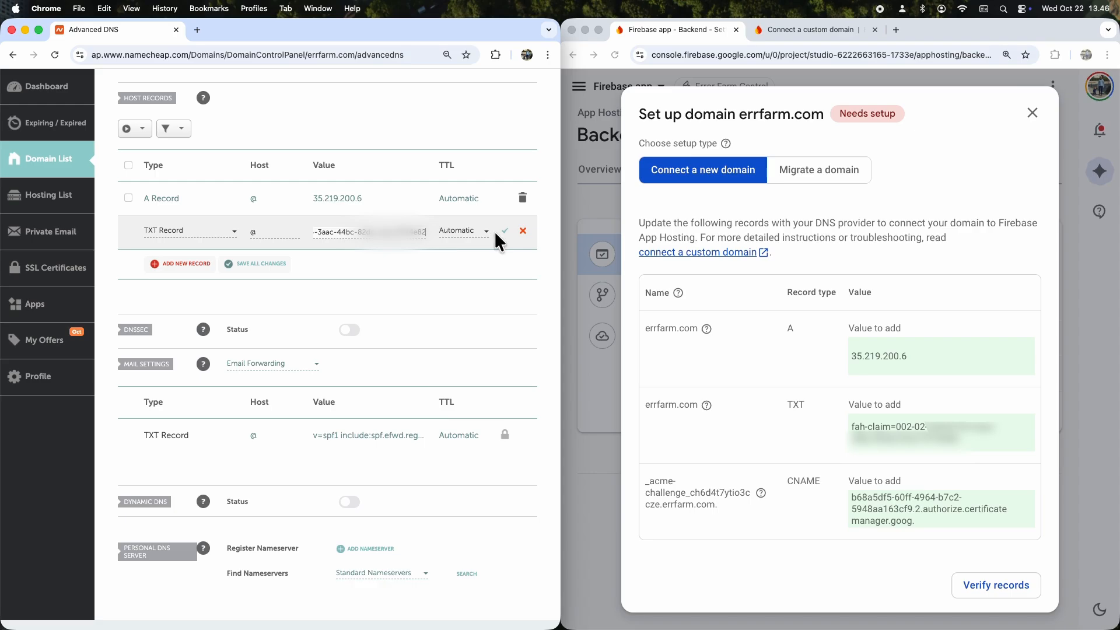
left_click(504, 231)
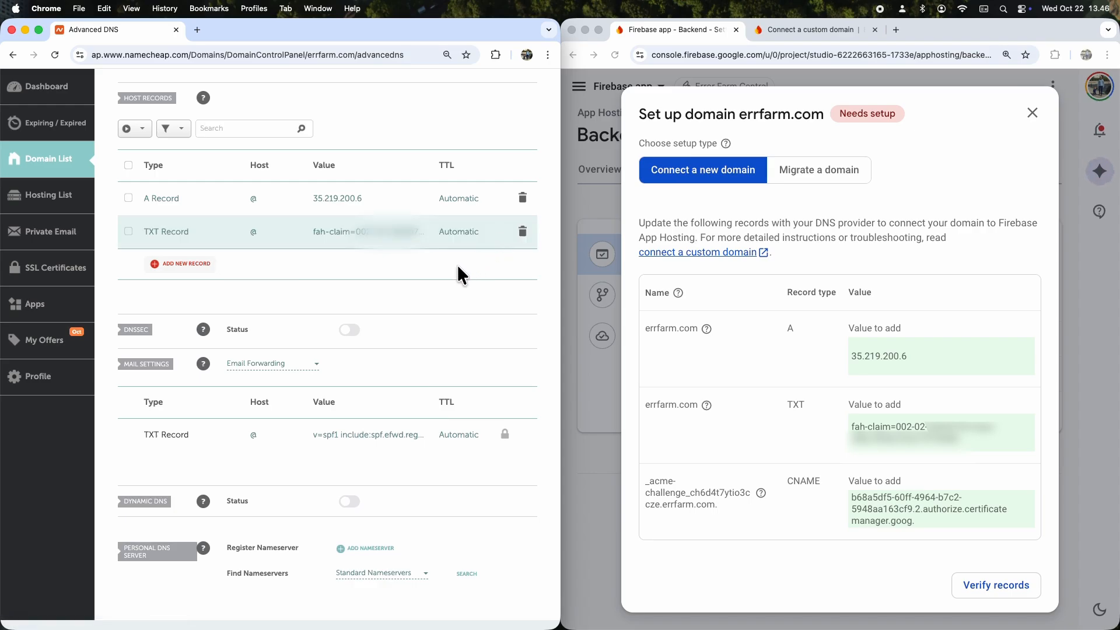
- Start a third host record set to CNAME type
left_click(186, 264)
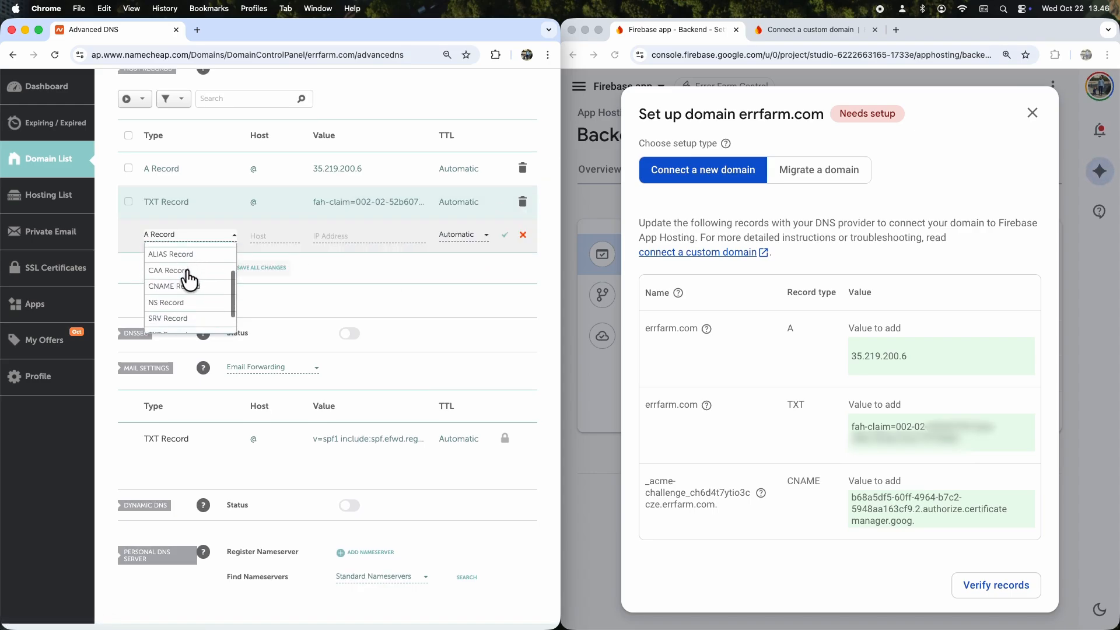
left_click(171, 287)
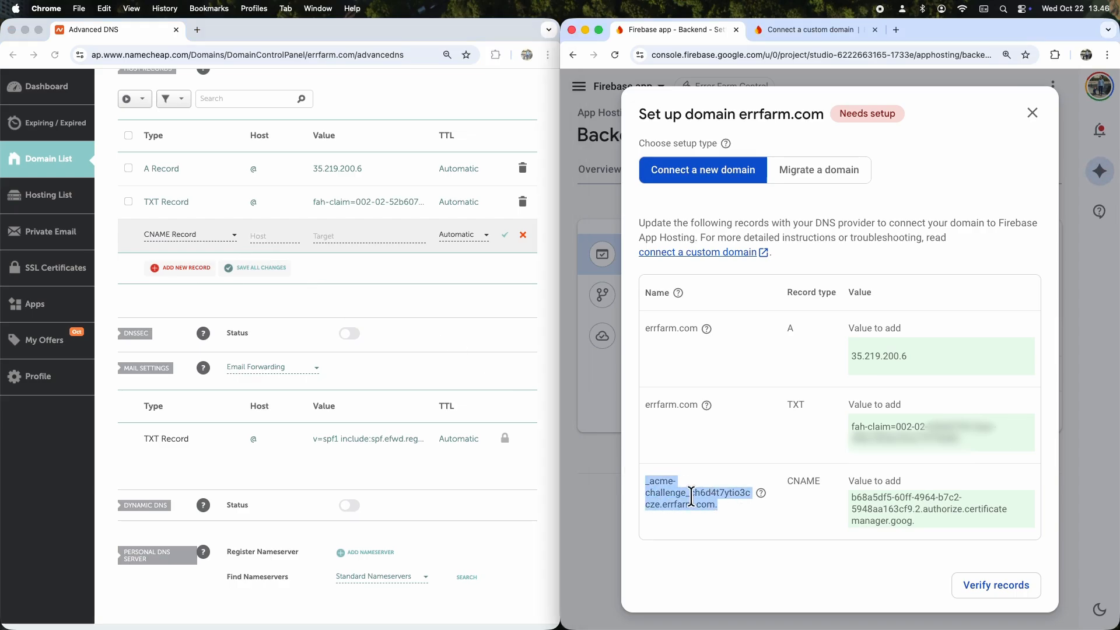
- Paste the acme-challenge host, then exit and reload the unresponsive Advanced DNS page
right_click(276, 235)
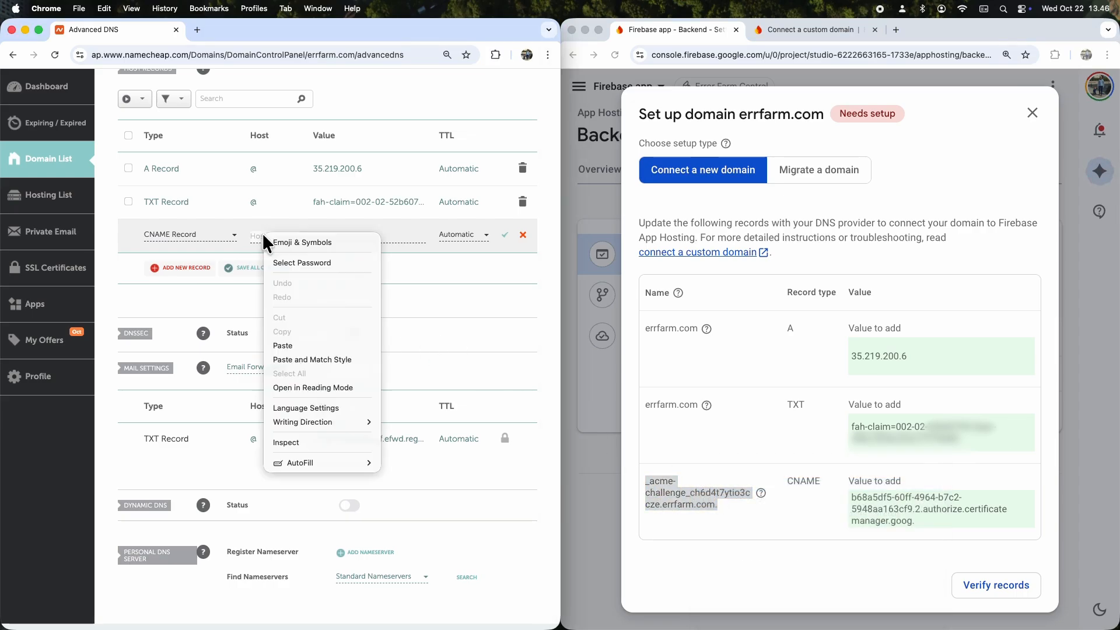
left_click(326, 274)
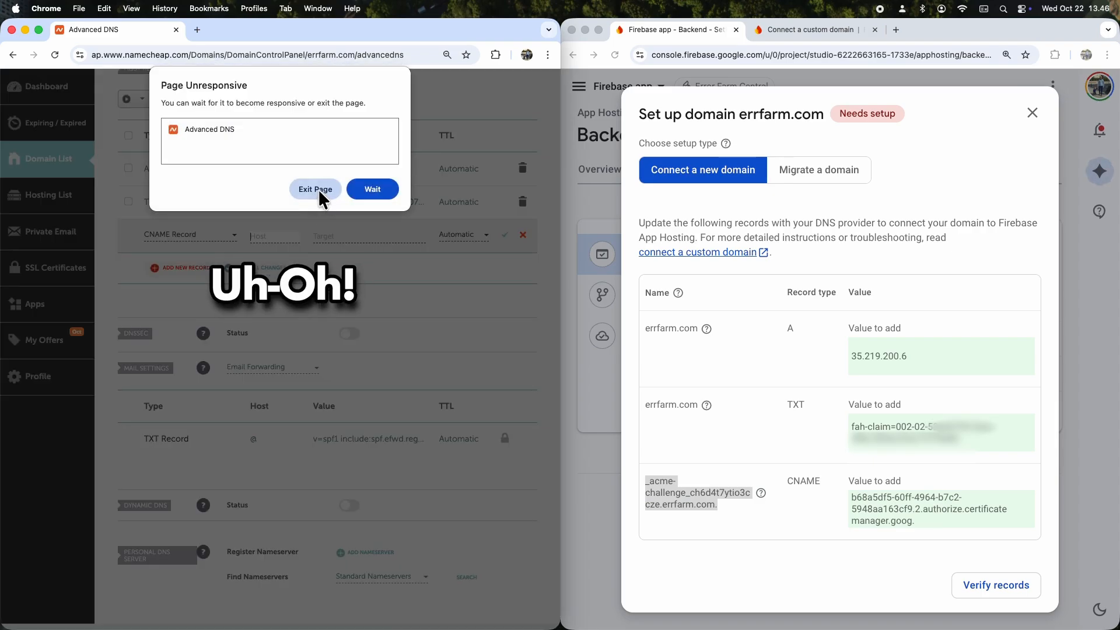
left_click(315, 189)
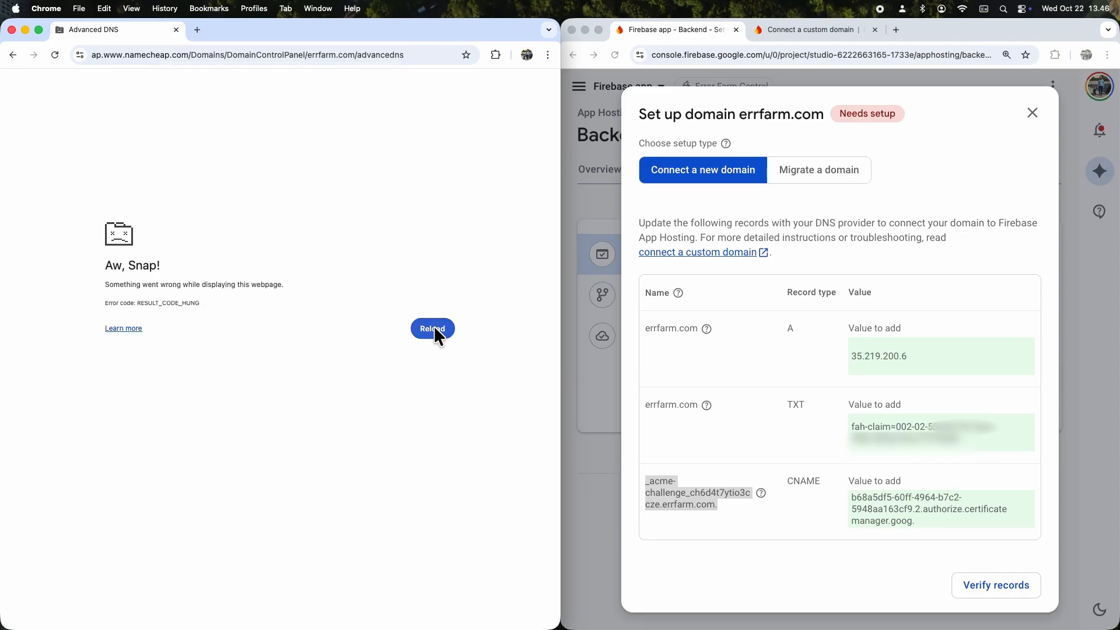
left_click(432, 330)
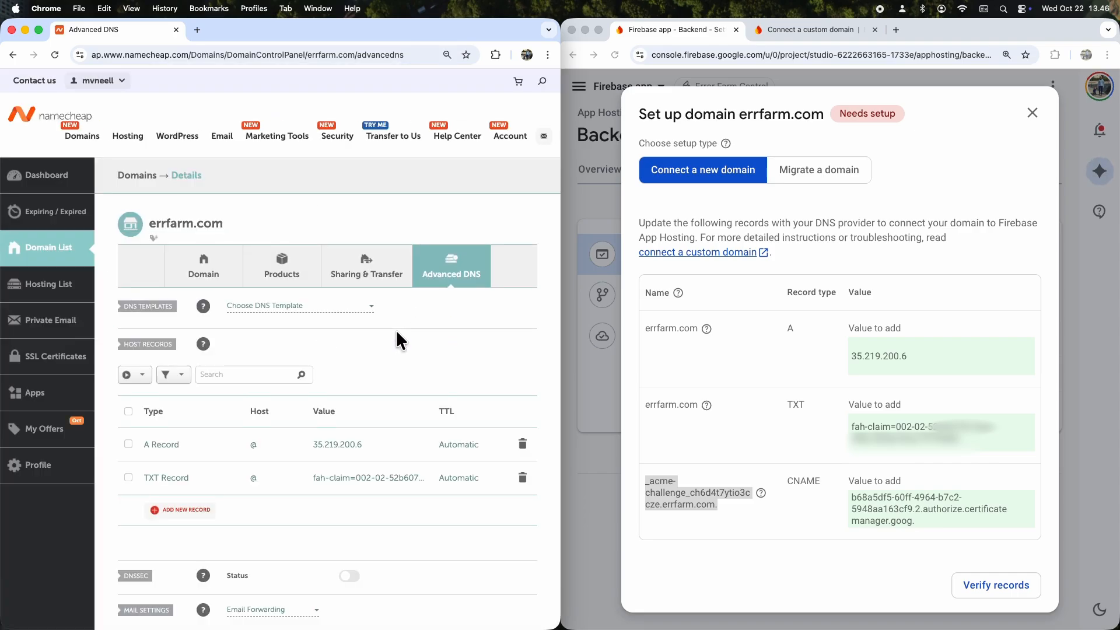
scroll("down", 3)
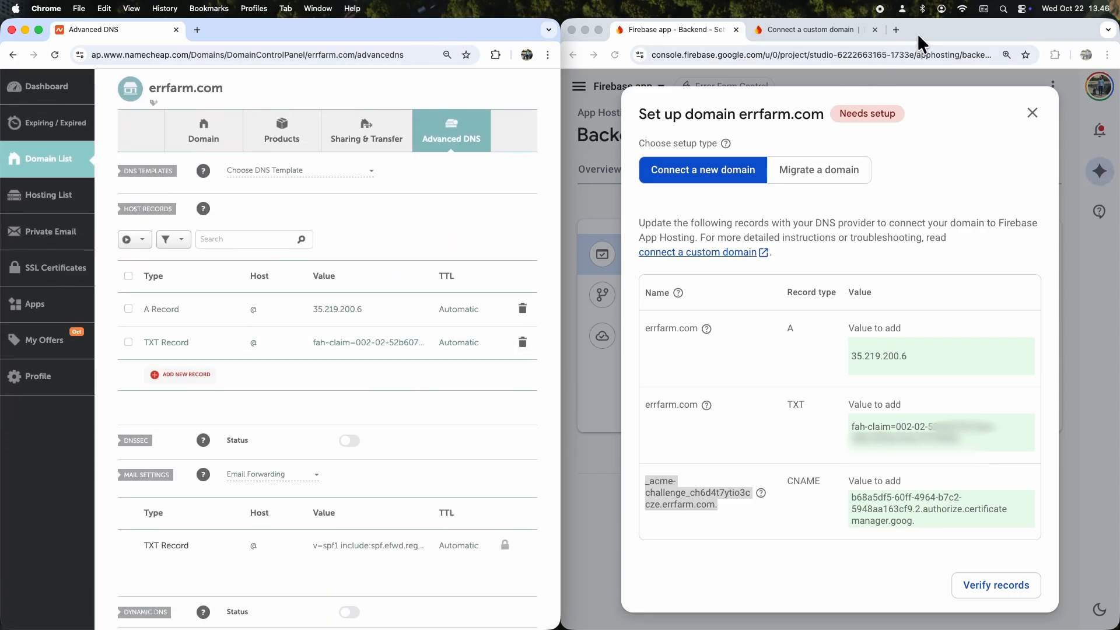
- Search Google in a new tab for adding a Namecheap CNAME acme-challenge record
left_click(895, 30)
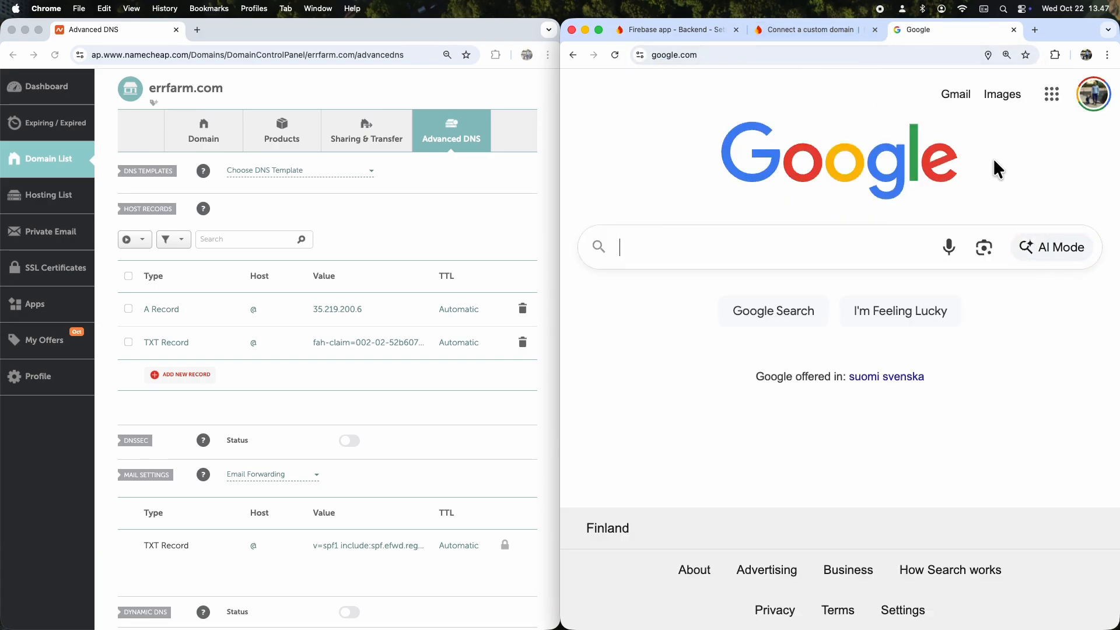
type("namecheap chan")
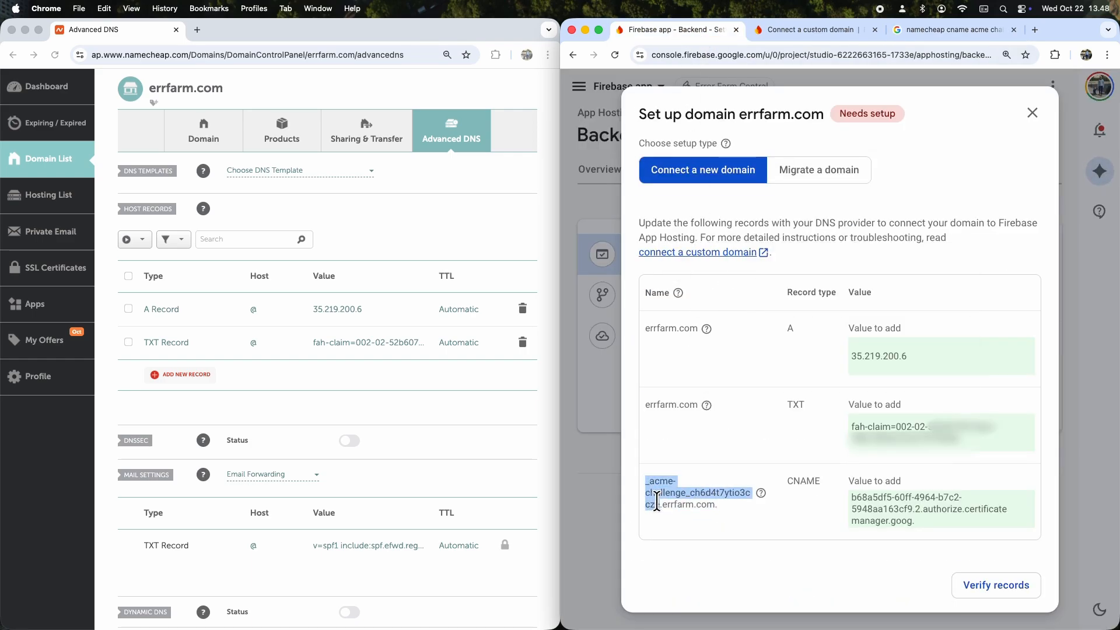
- Save a CNAME record for the _acme-challenge host pointing to Firebase's certificate-manager target
right_click(698, 493)
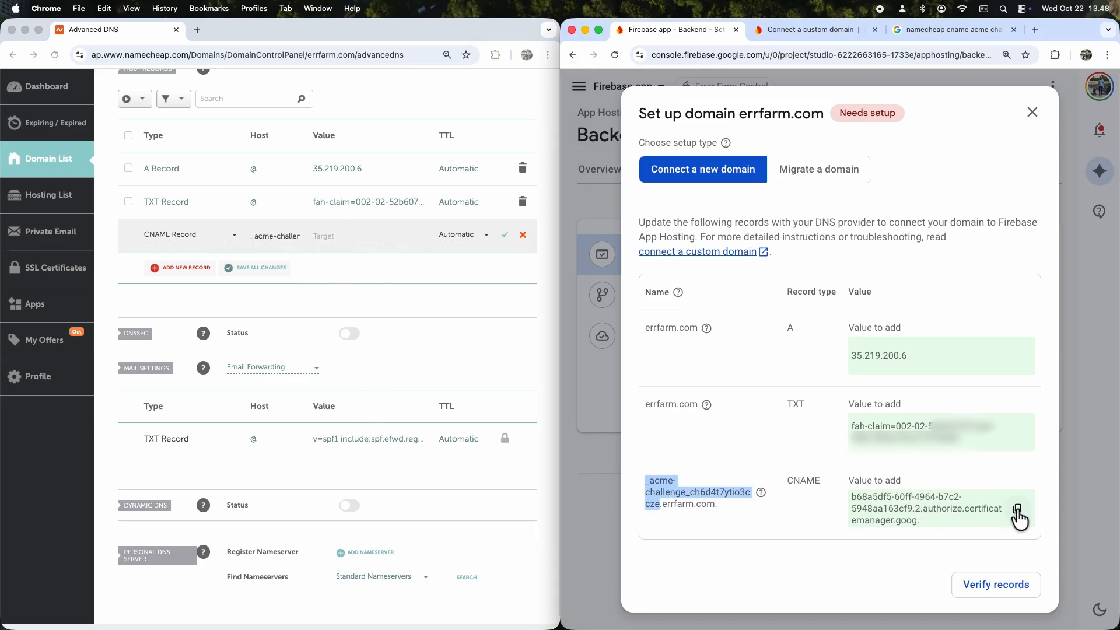
right_click(368, 236)
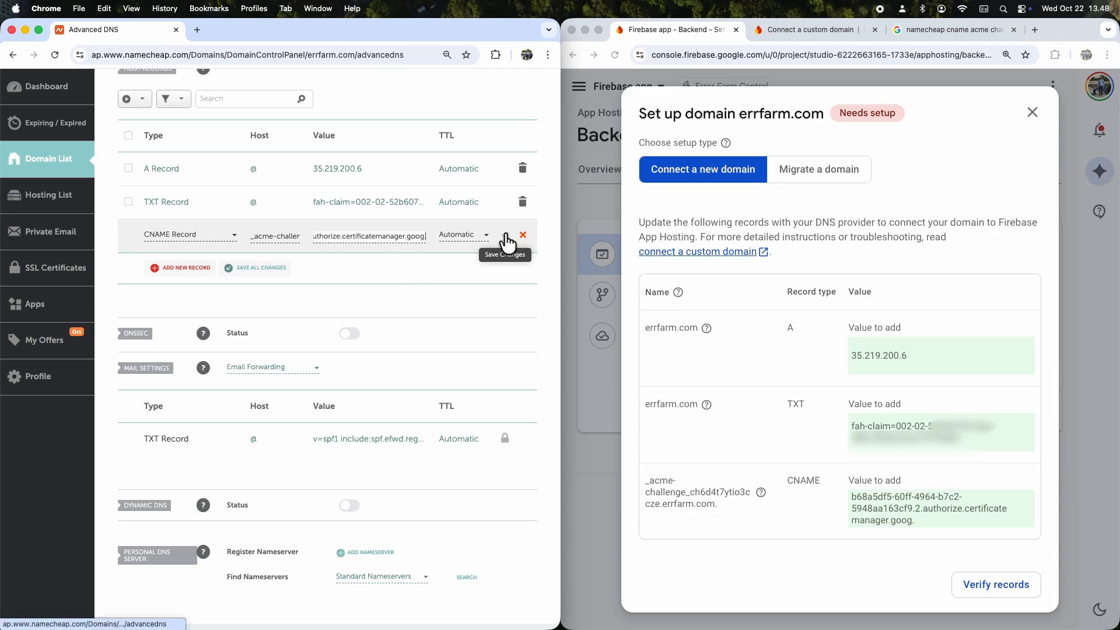
left_click(505, 236)
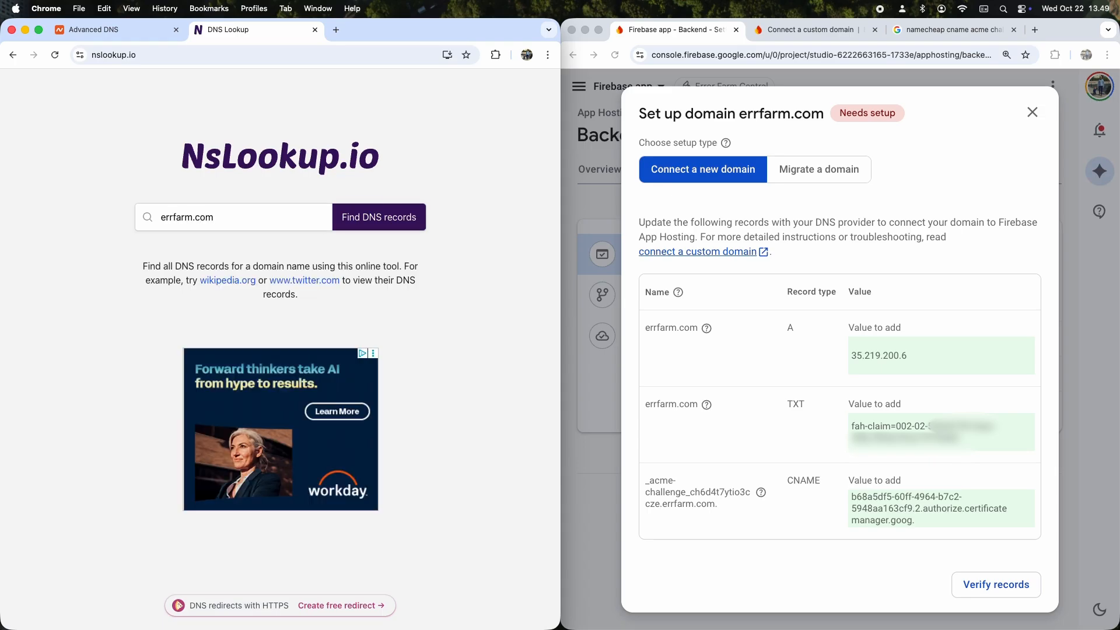
- Look up errfarm.com on nslookup.io, verify records in Firebase, and note the DNS error code
left_click(378, 217)
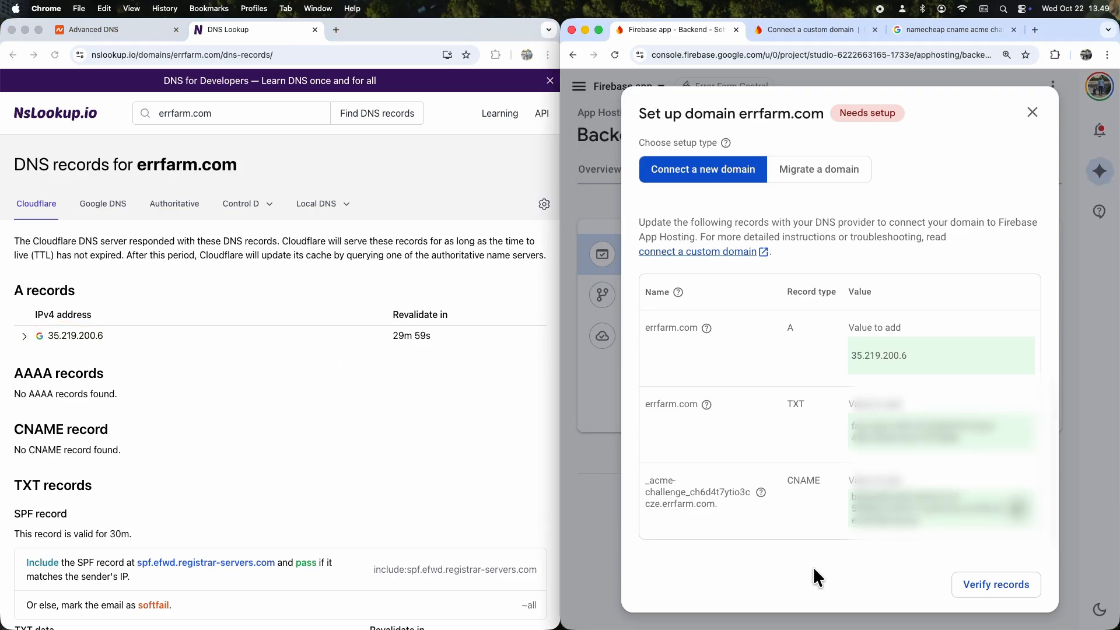
left_click(995, 585)
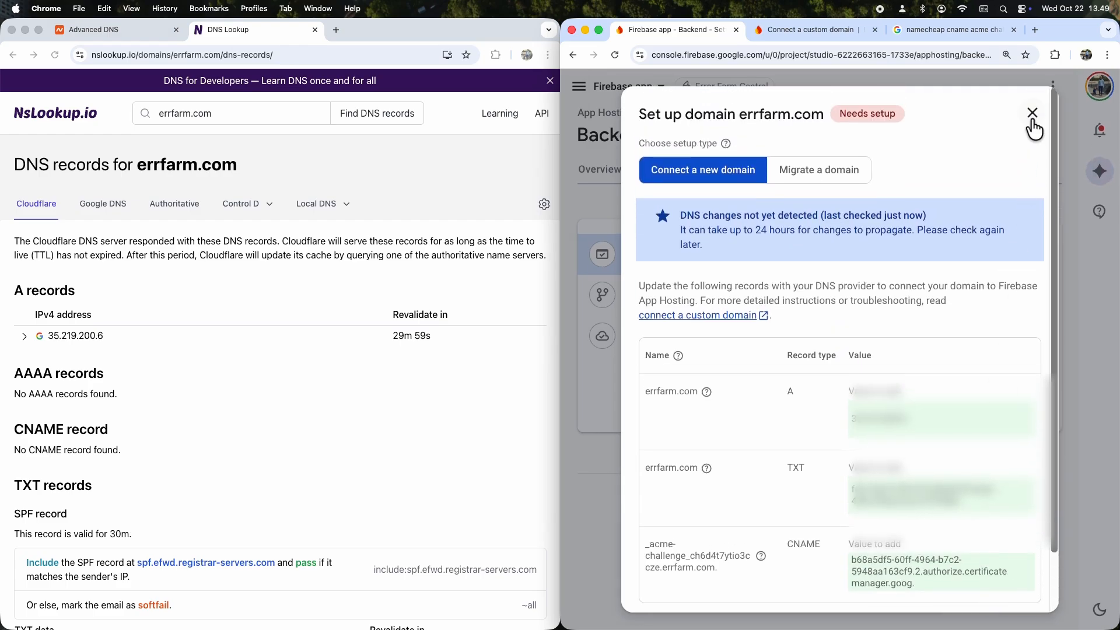
left_click(1032, 113)
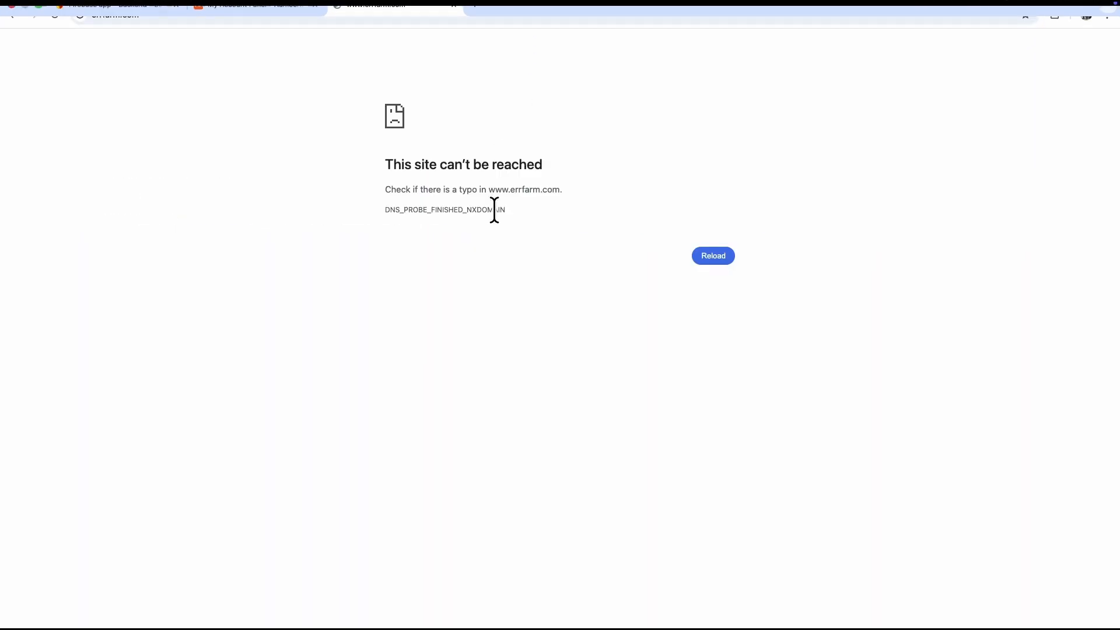
double_click(524, 189)
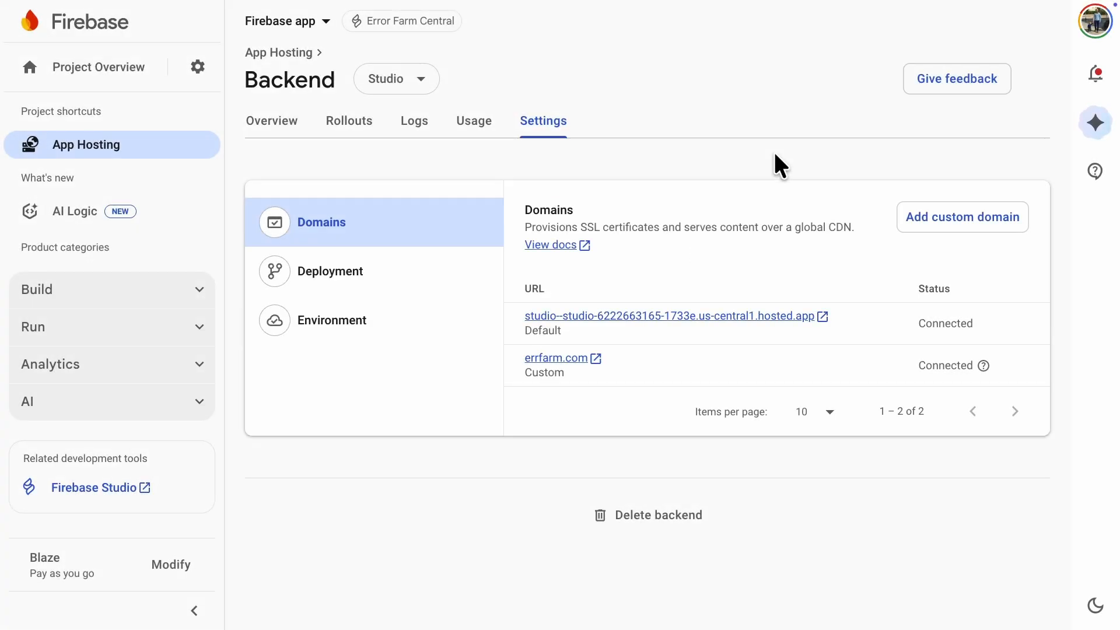
left_click(960, 217)
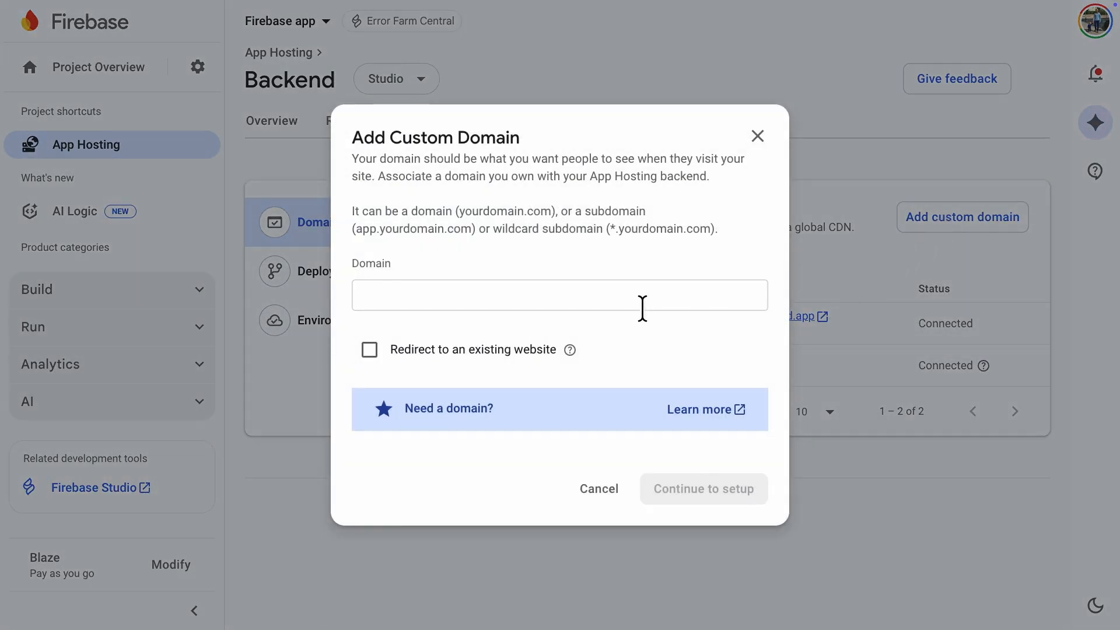
type("www.errfarm.com")
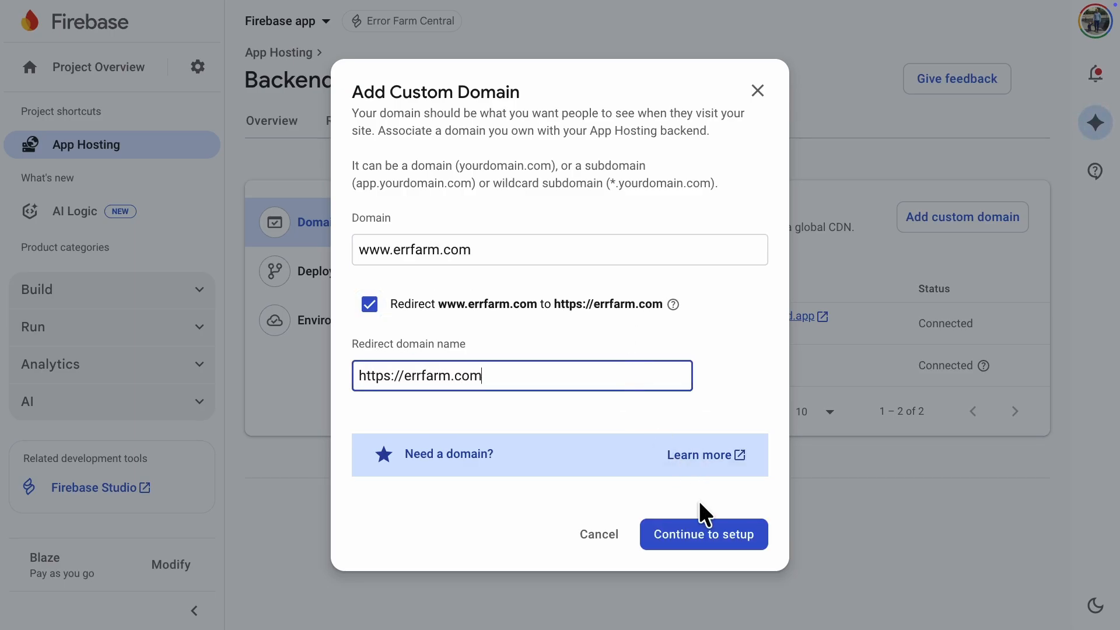
left_click(704, 534)
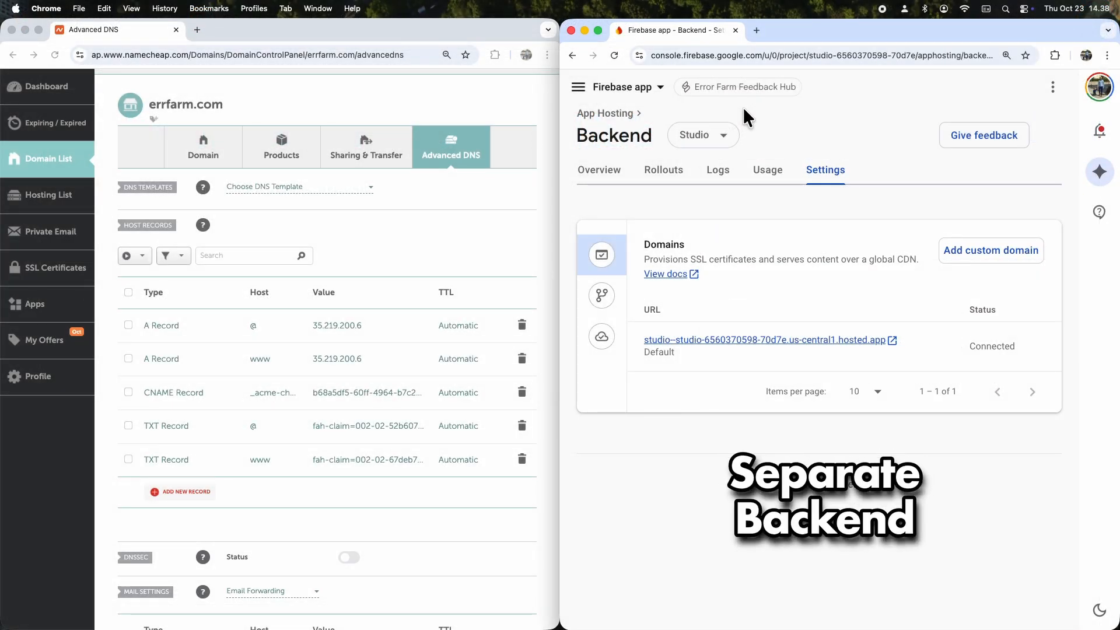
- Connect feedback.errfarm.com to the Feedback Hub backend and load the live feedback site
left_click(991, 250)
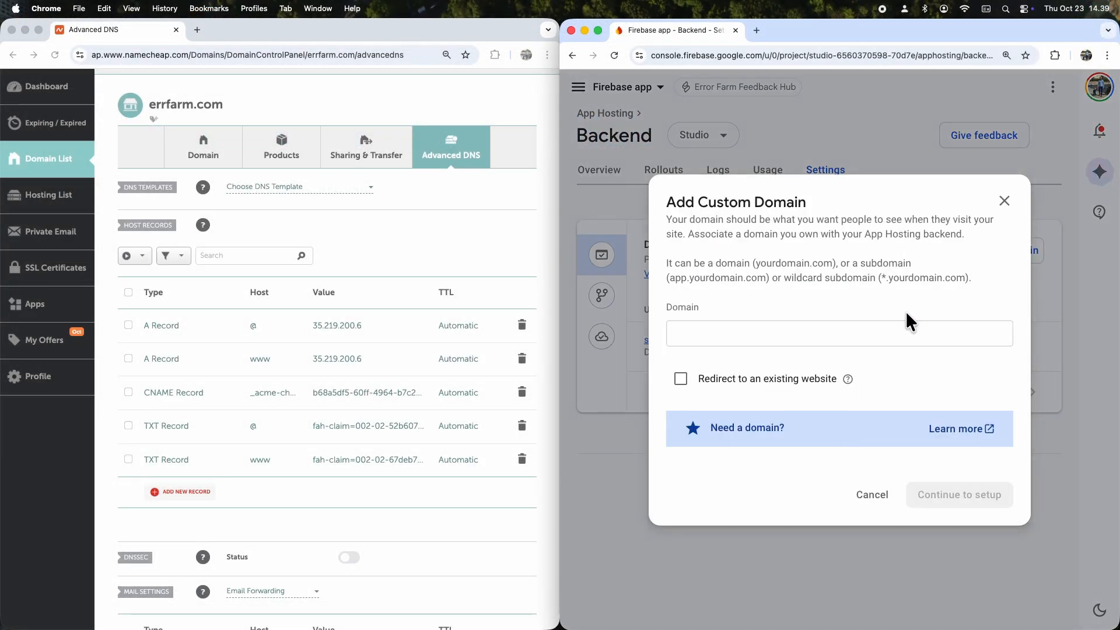
type("feedback.errfarm.com")
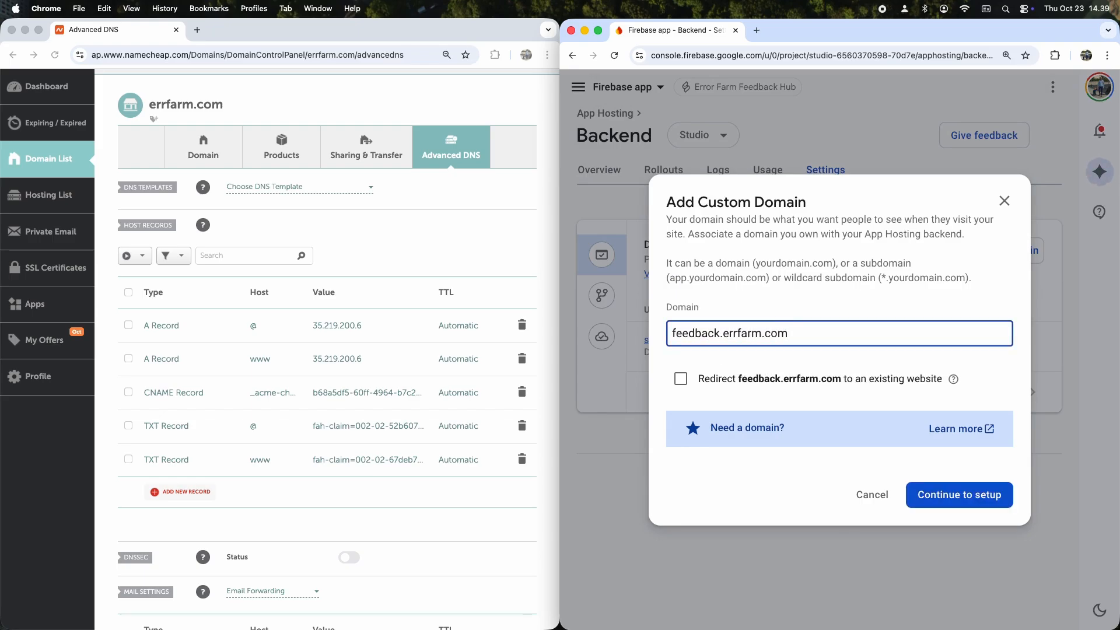
left_click(959, 495)
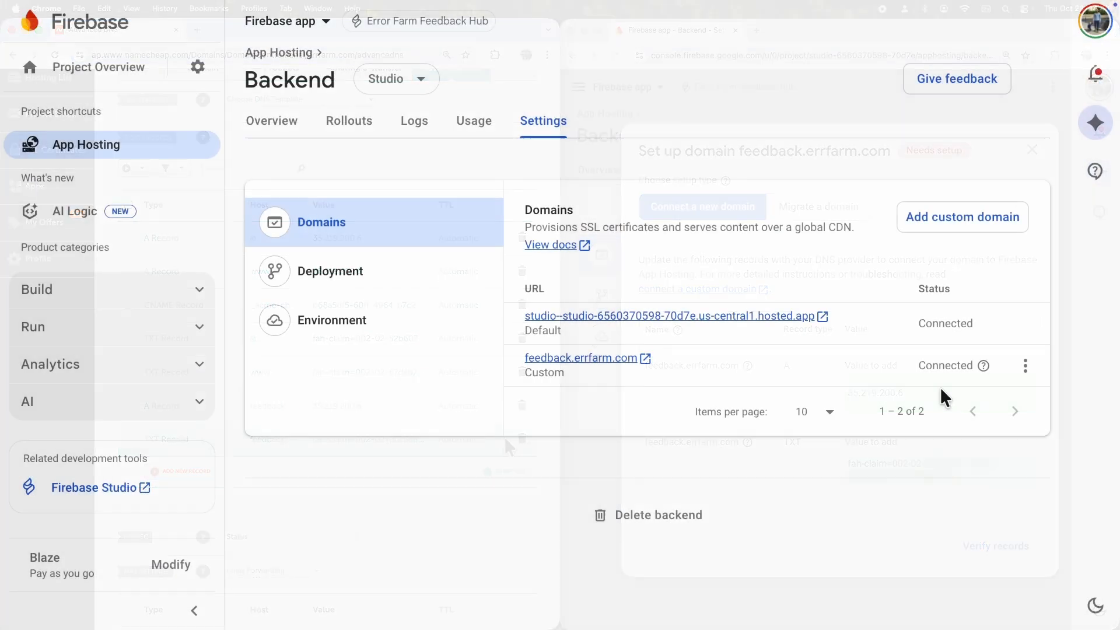
left_click(249, 12)
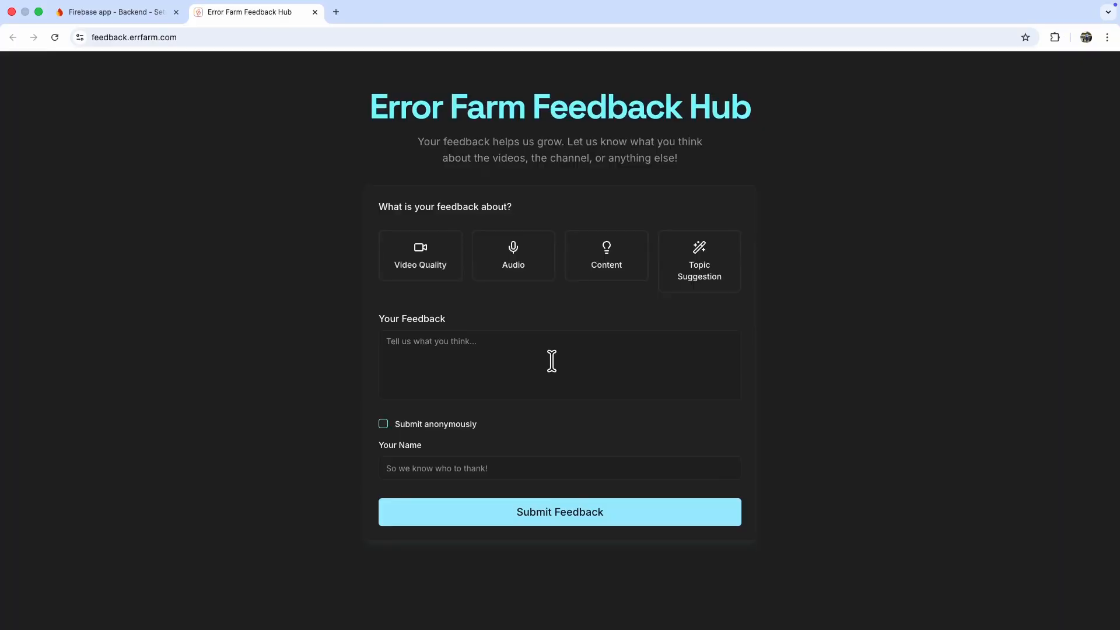